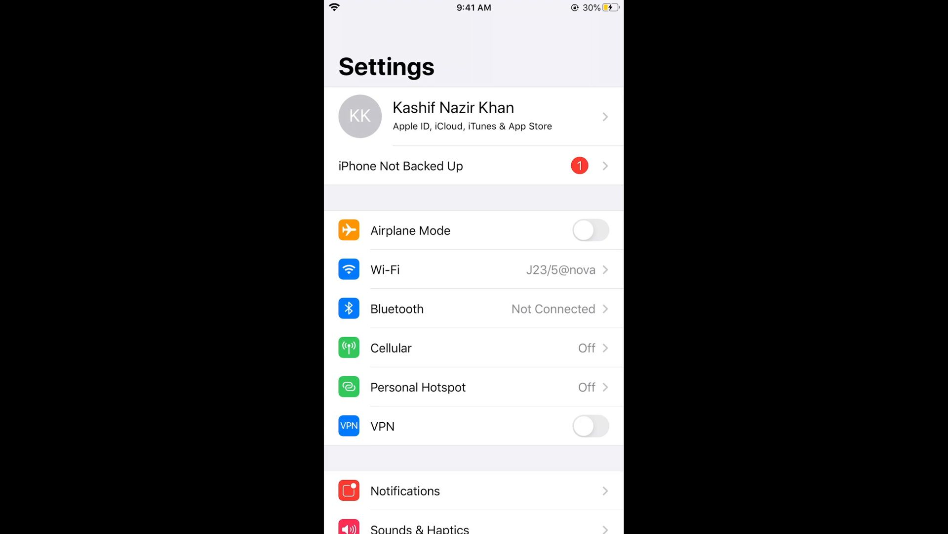
Step: Scroll the Settings list down past Drive to the apps starting with G
scroll("down", 3)
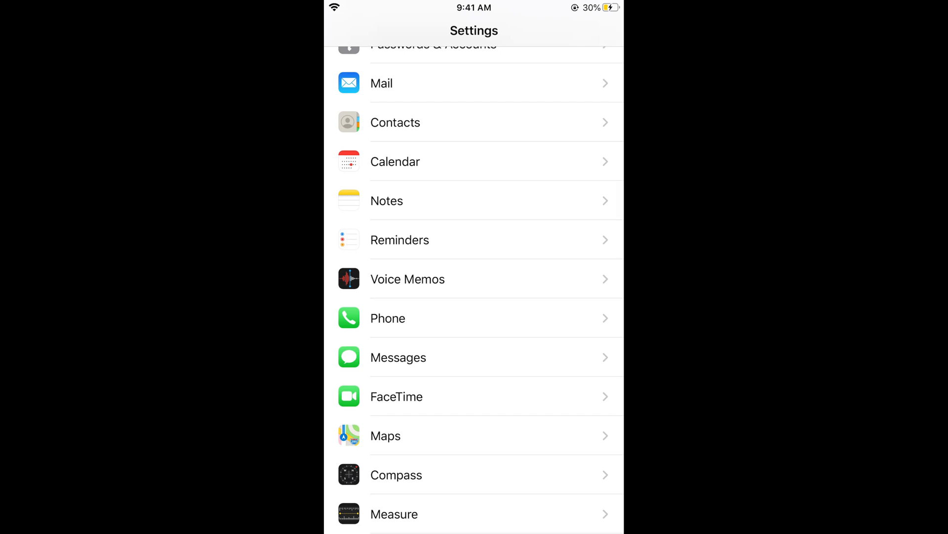
scroll("down", 3)
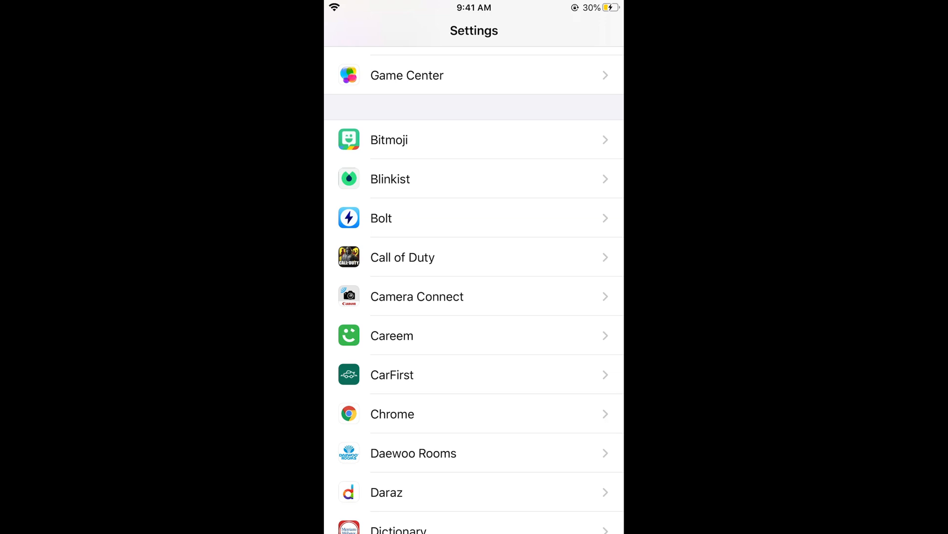
scroll("down", 3)
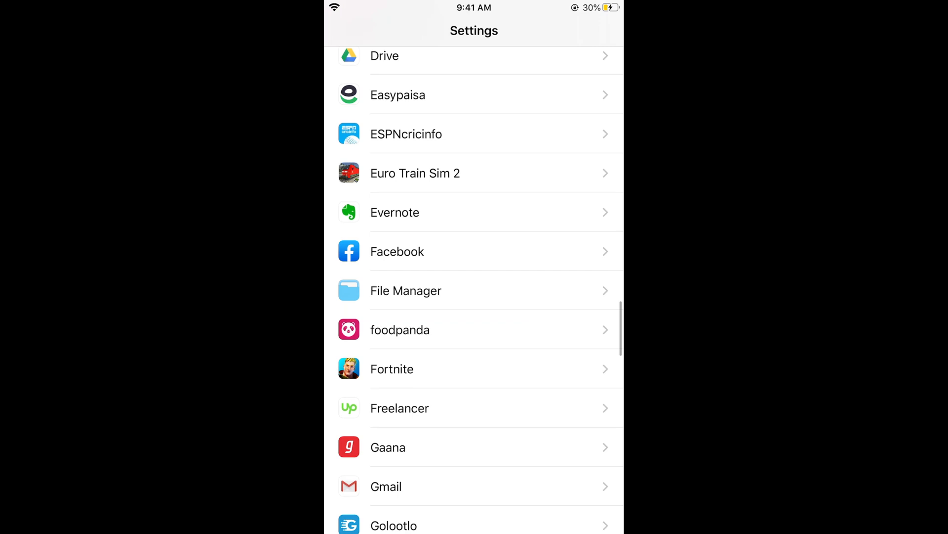
scroll("down", 3)
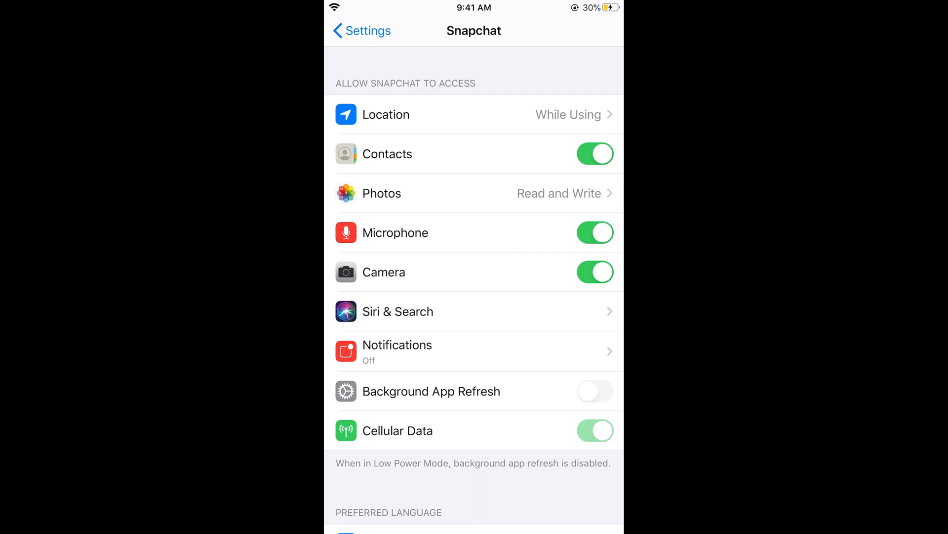
Step: Open Snapchat's Photos access options, showing Read and Write selected
left_click(474, 193)
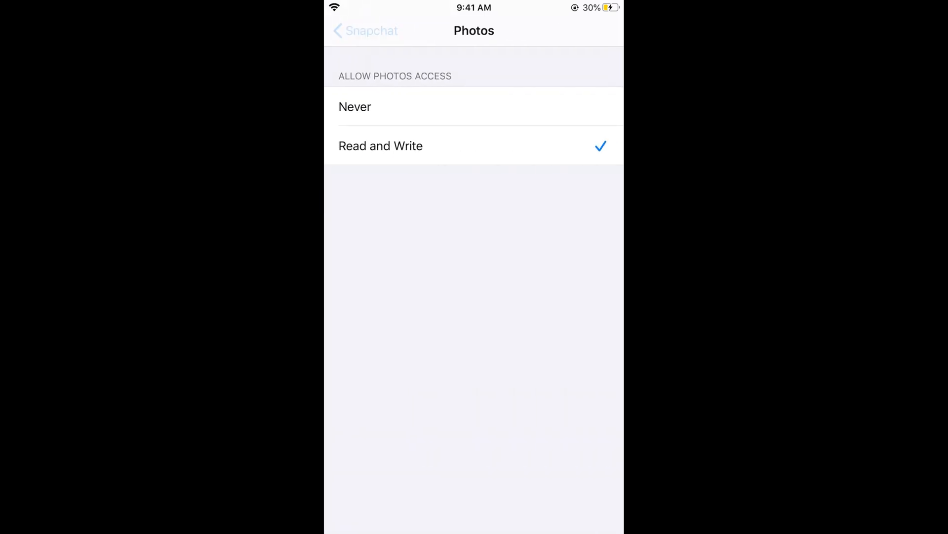
Step: Go back to Snapchat's permissions page, with Photos still at Read and Write
left_click(366, 30)
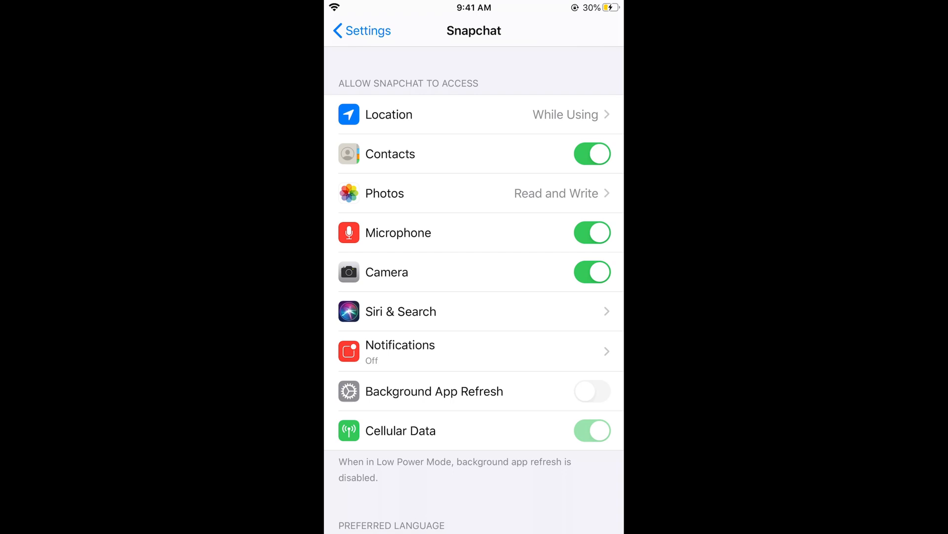